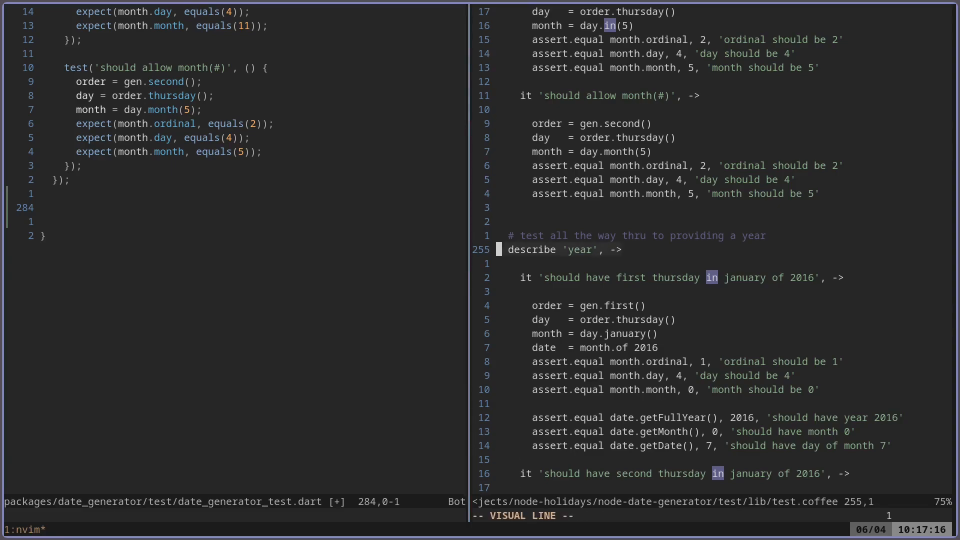
Yank the describe 'year' block and paste it at the end of the Dart test file.
key(k)
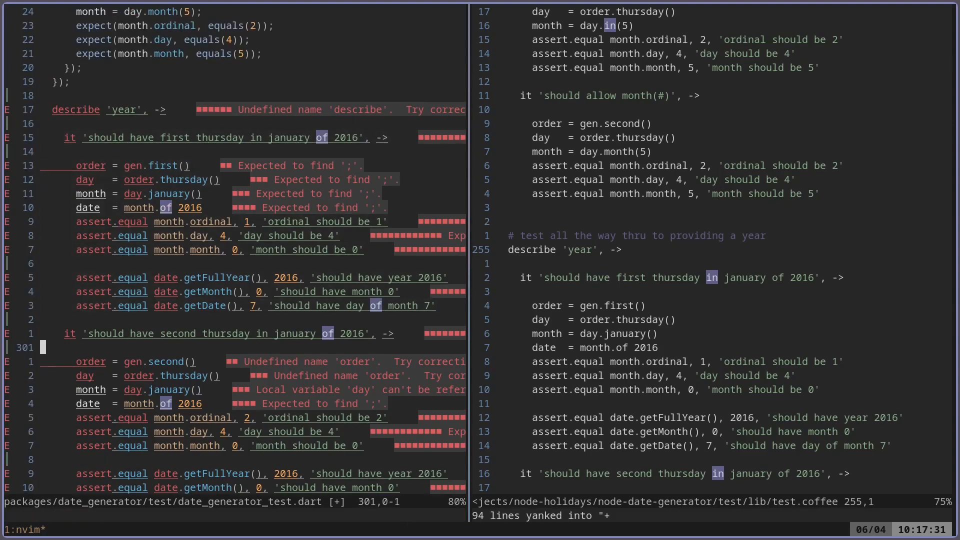
scroll(down, 3)
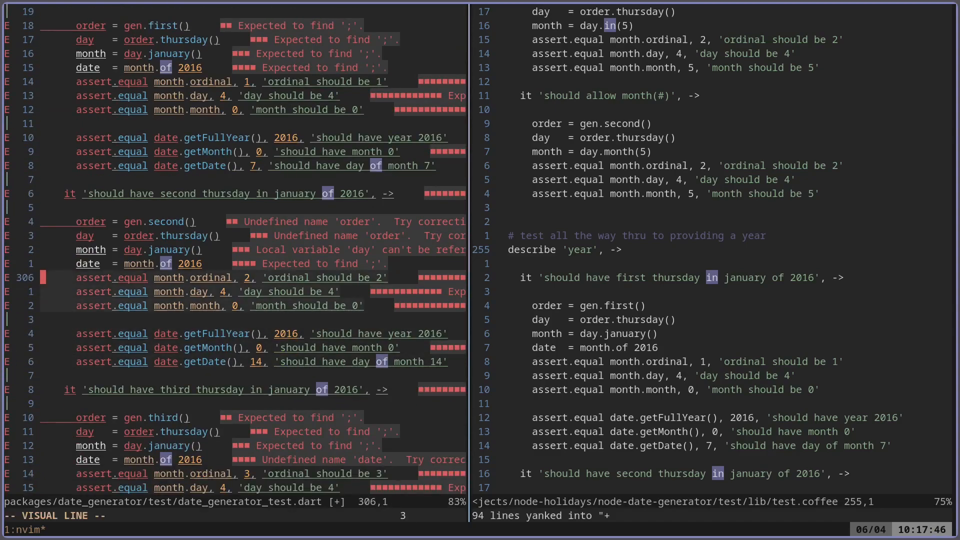
key(Escape)
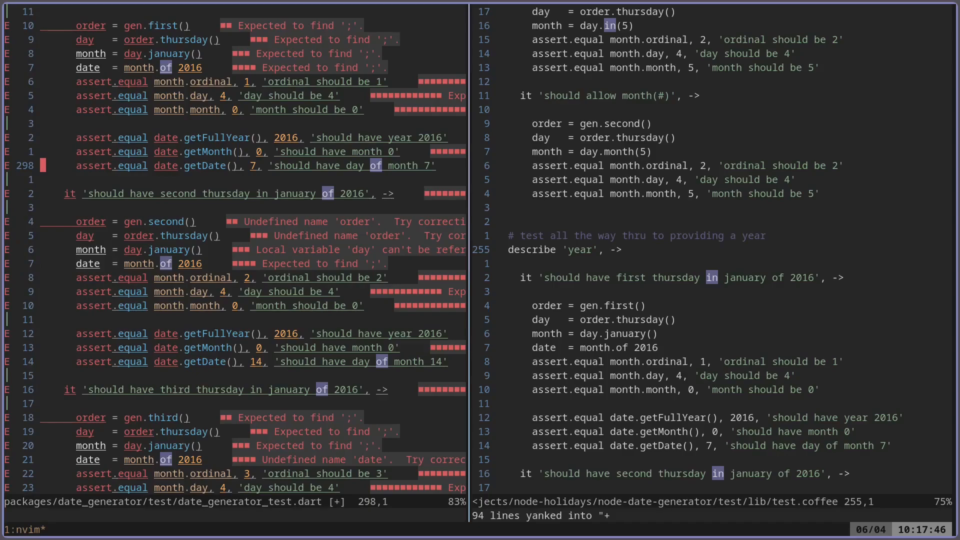
scroll(down, 3)
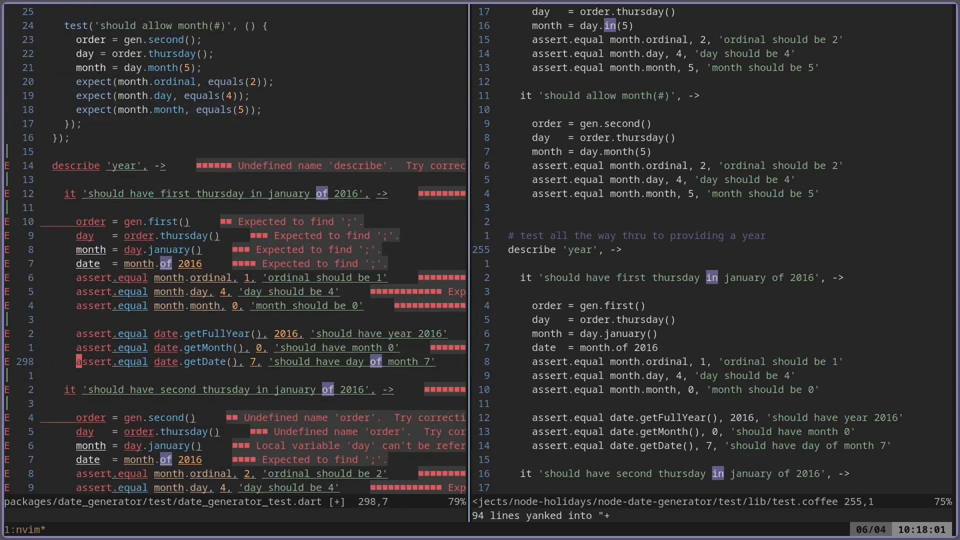
Record macro qa rewriting the getDate assertion as expect(…, equals(7)) and remove the leftover line.
key(q)
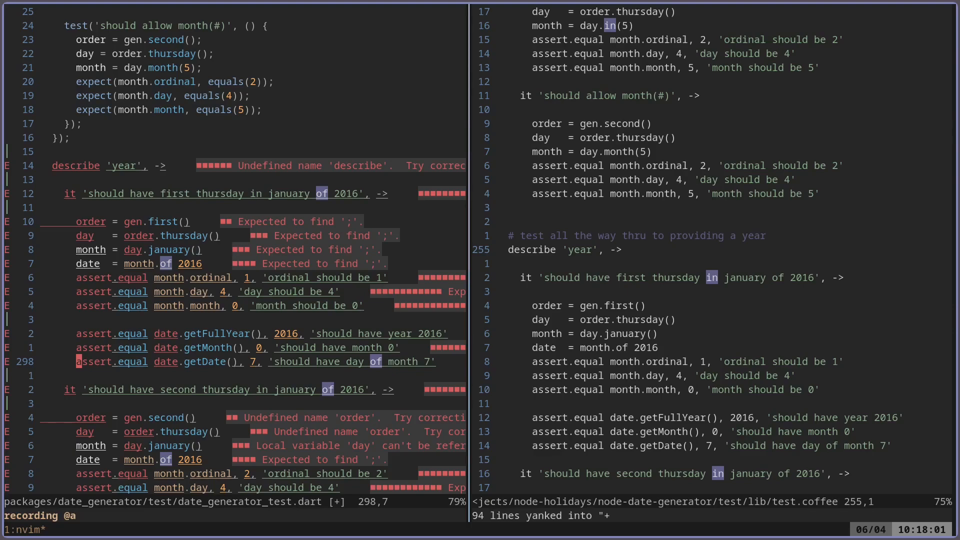
key(v)
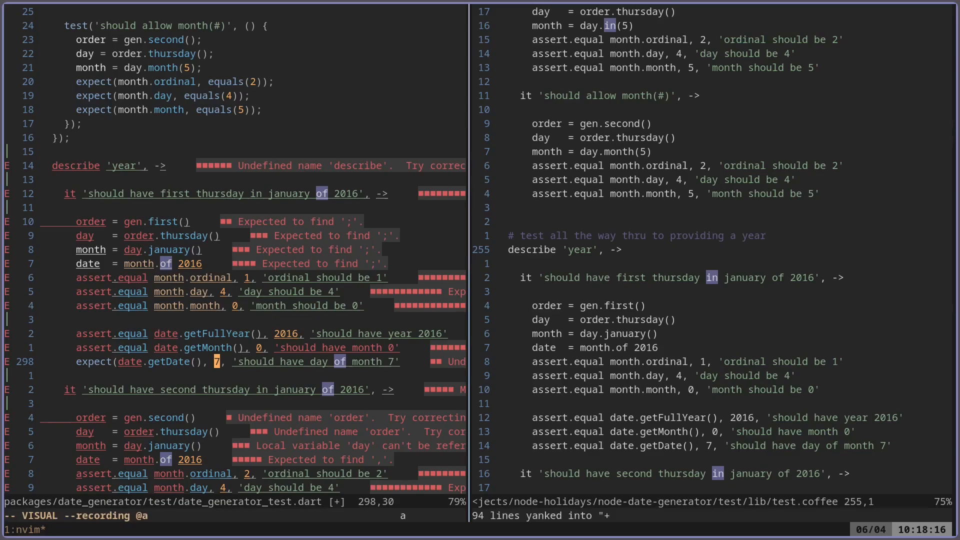
text(e)
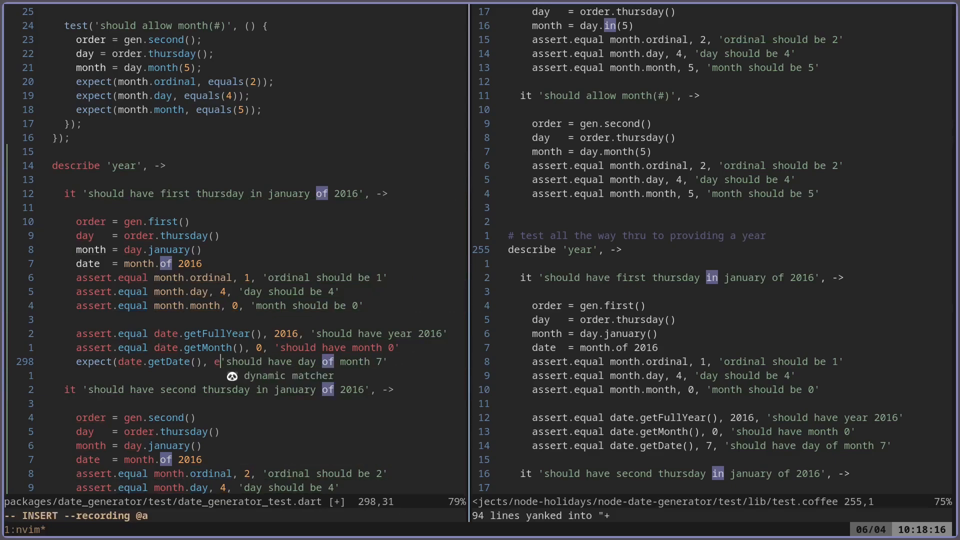
text(equals(7,)
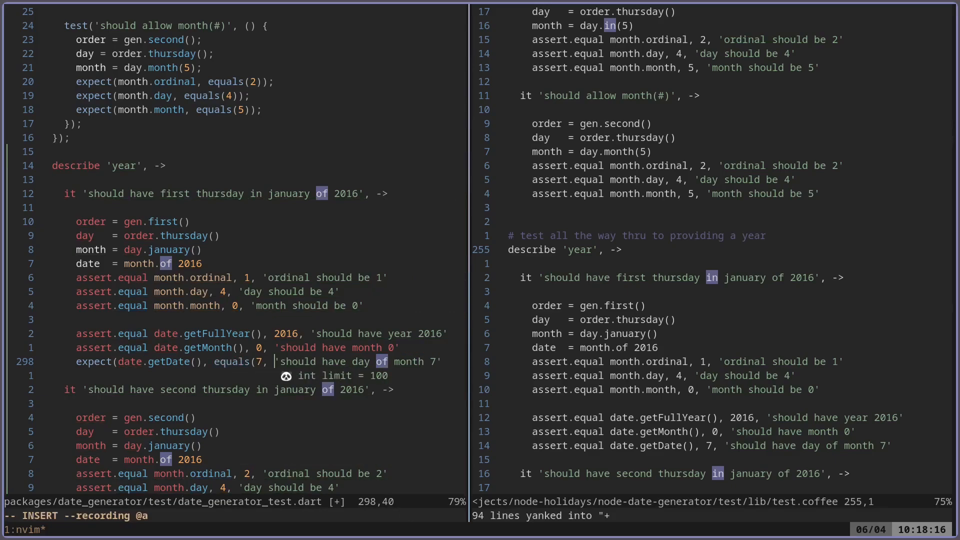
key(BackSpace)
text());)
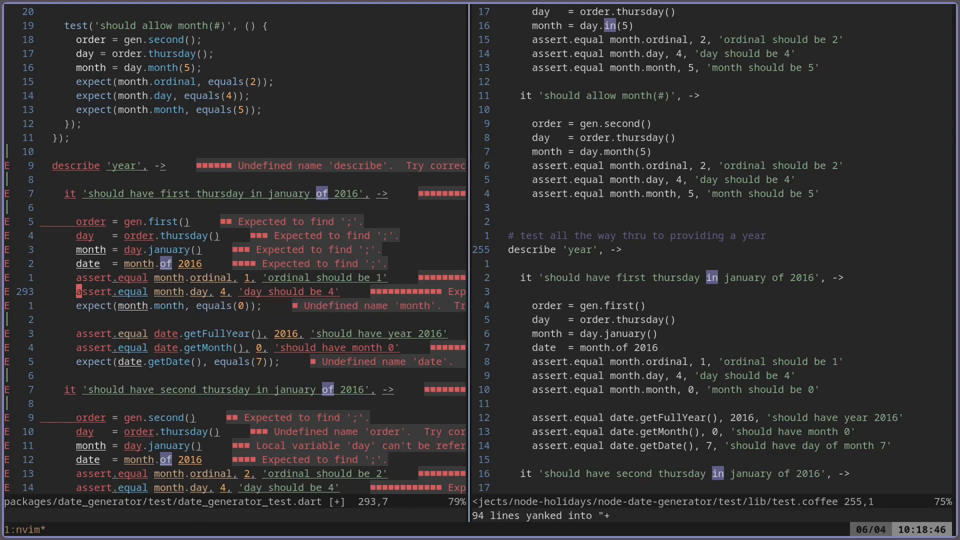
key(dd)
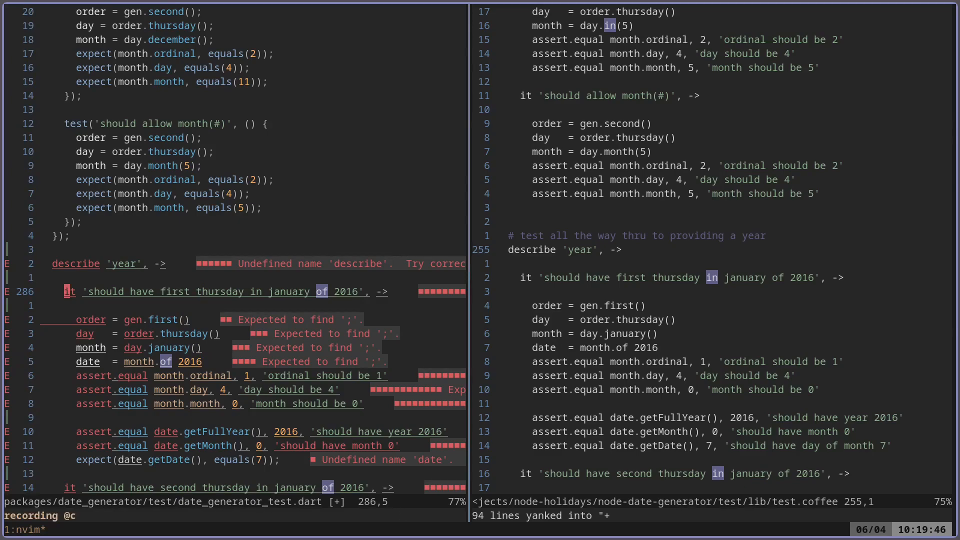
Rewrite the first year test header as test('…', () { and close the body with });.
key(i)
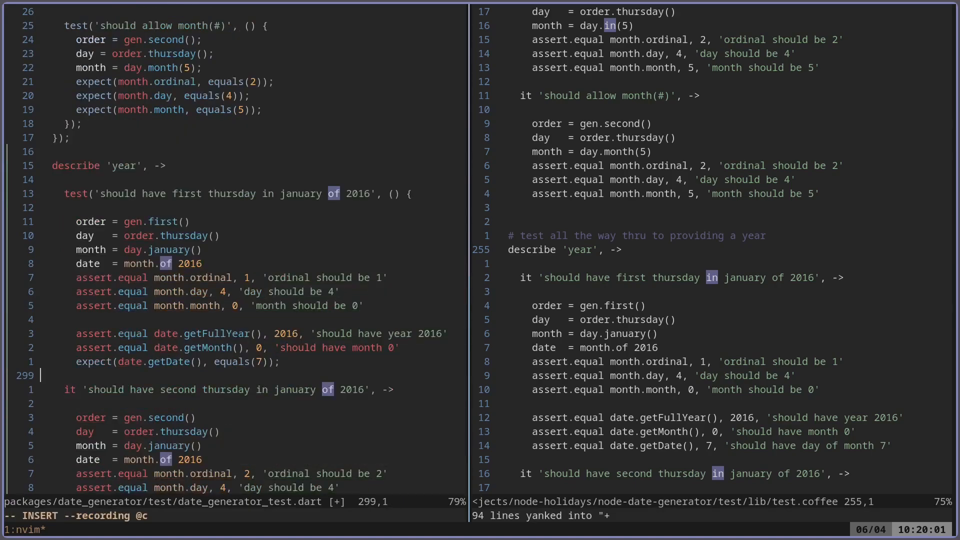
text(}))
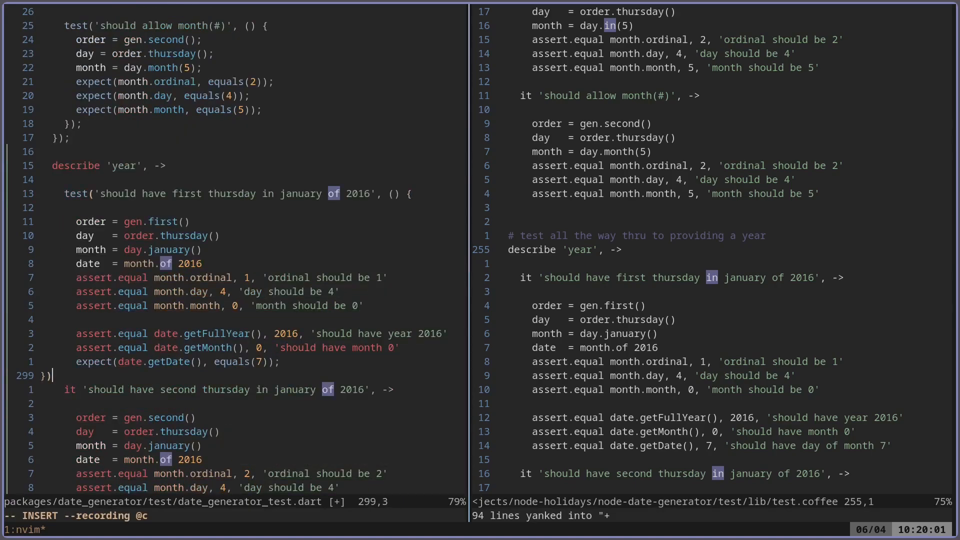
text();)
click(235, 515)
text(/it ')
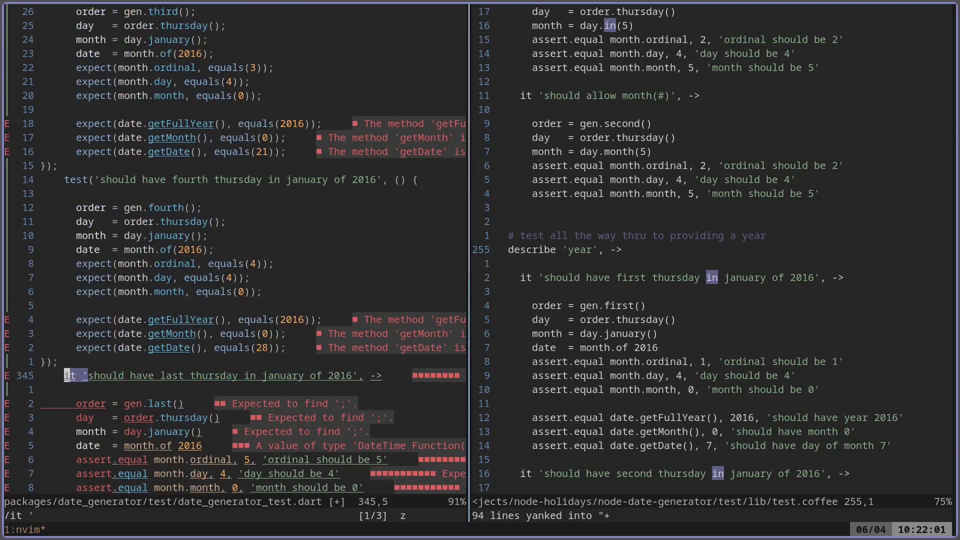
Scroll down through the year tests while wrapping them in the group('year') block.
scroll(down, 3)
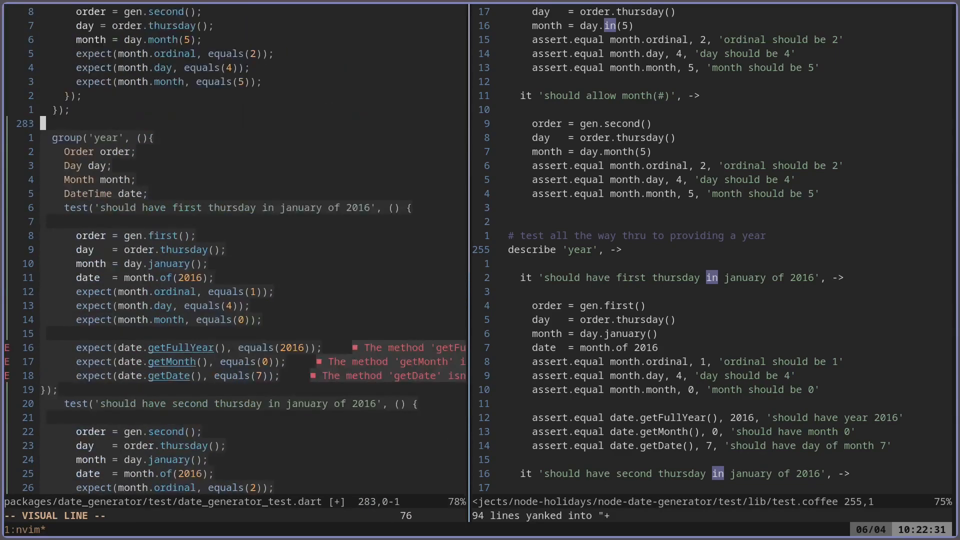
scroll(down, 3)
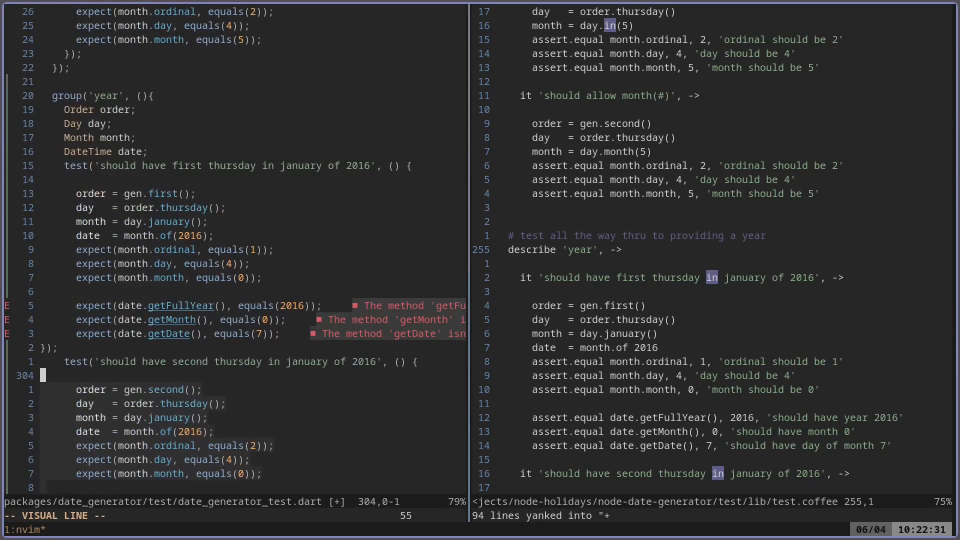